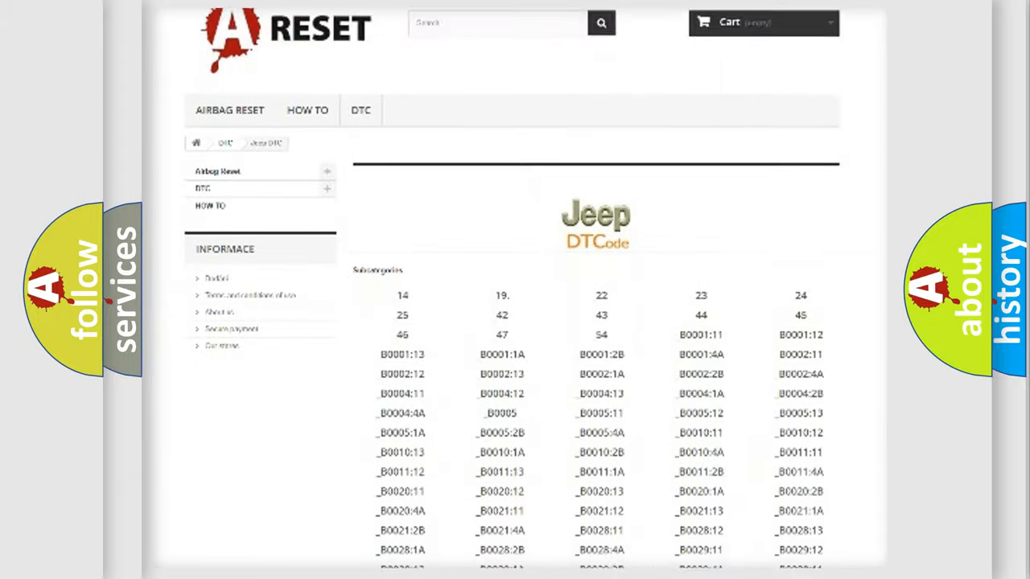
Scroll down the Jeep DTC card to the Make and Code C104C:12 display
scroll("down", 3)
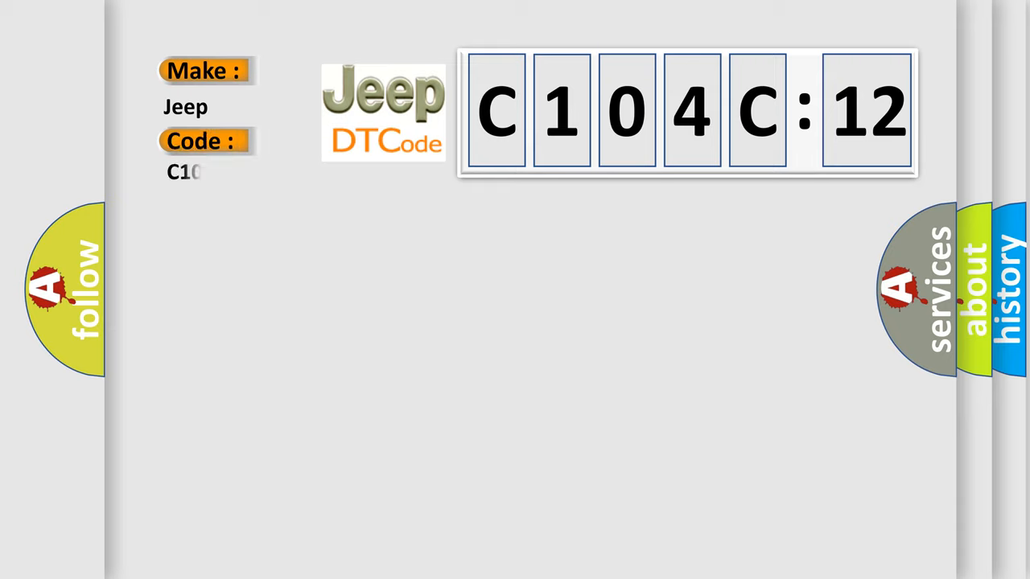
Enter code 104C12 and reveal the cause: CAN bus faulty module, circuit short to battery
type("104C12")
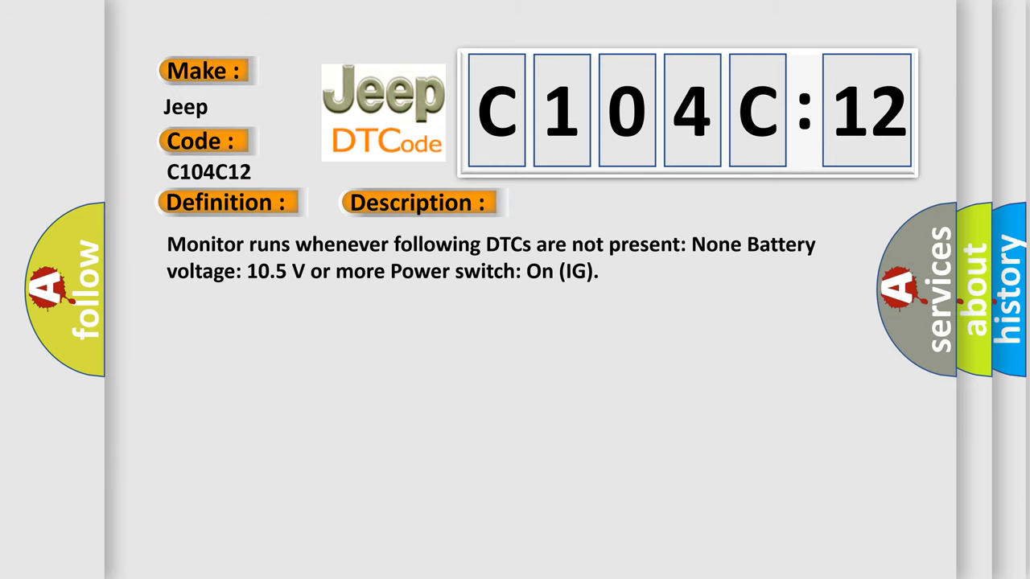
left_click(592, 203)
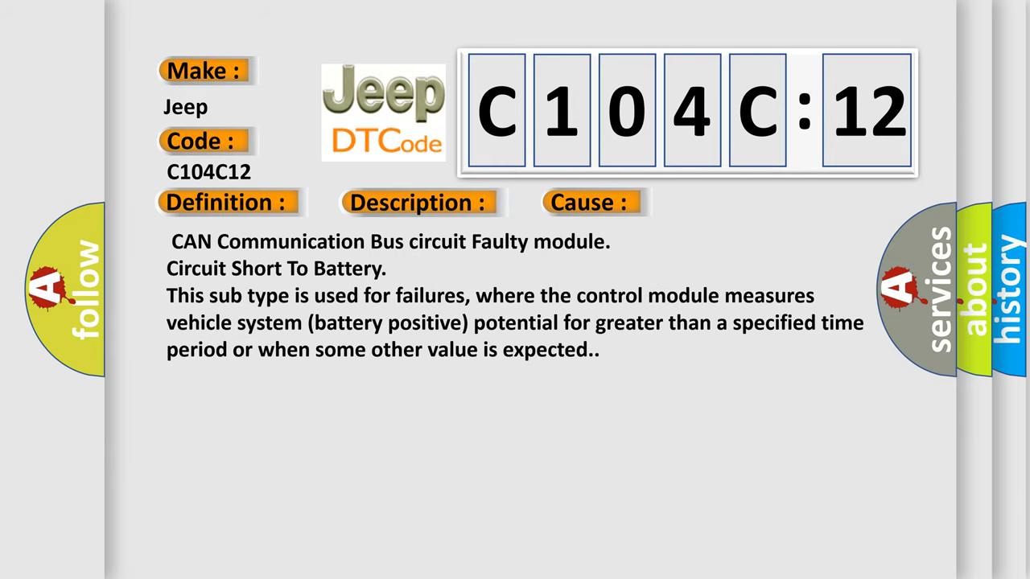